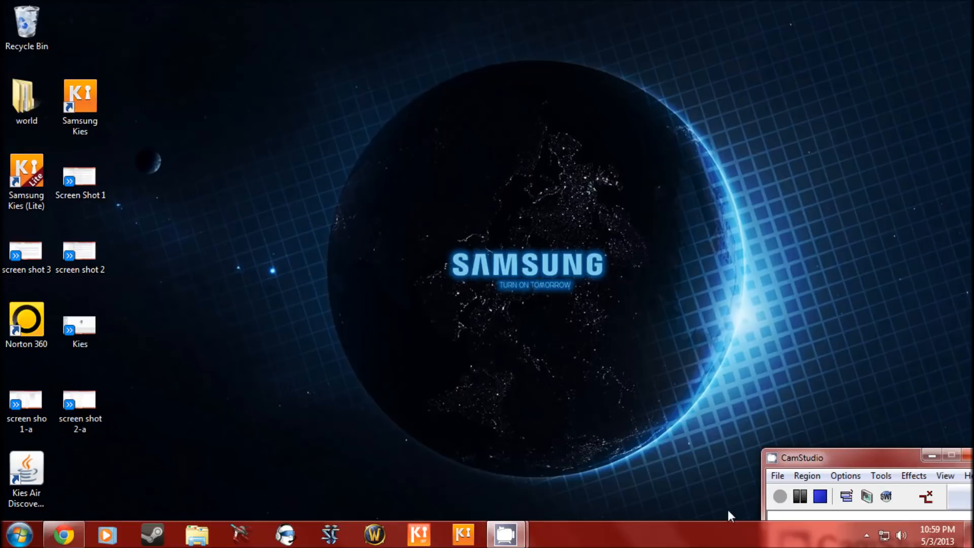
mouse_move(651, 473)
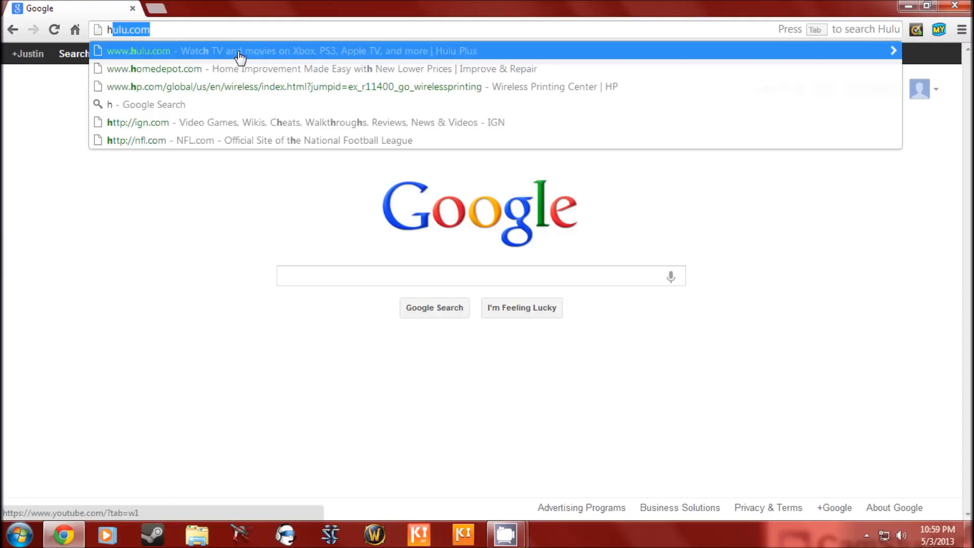
Enter the phone's Kies Air address 192.168.1.4:8080 in Chrome's address bar.
type("http://www.facebook.com")
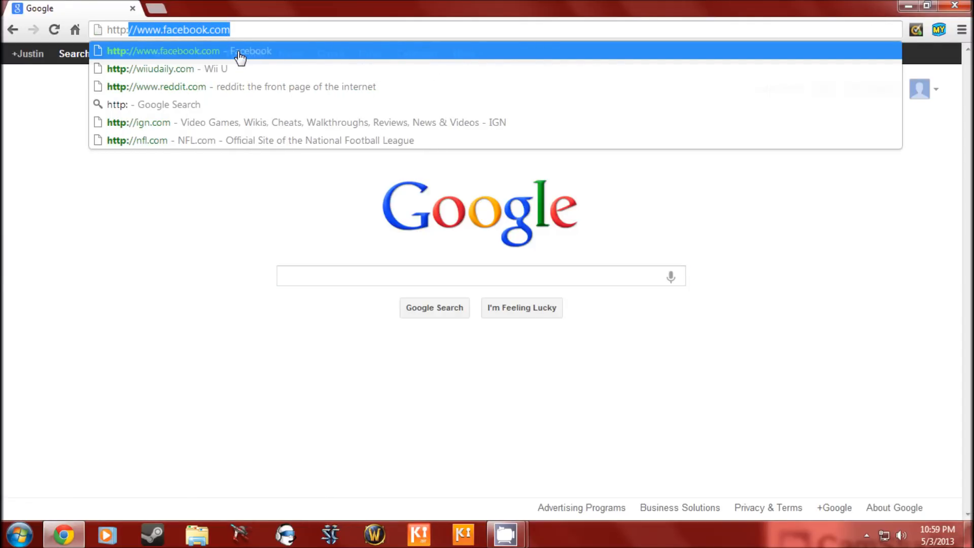
type("19")
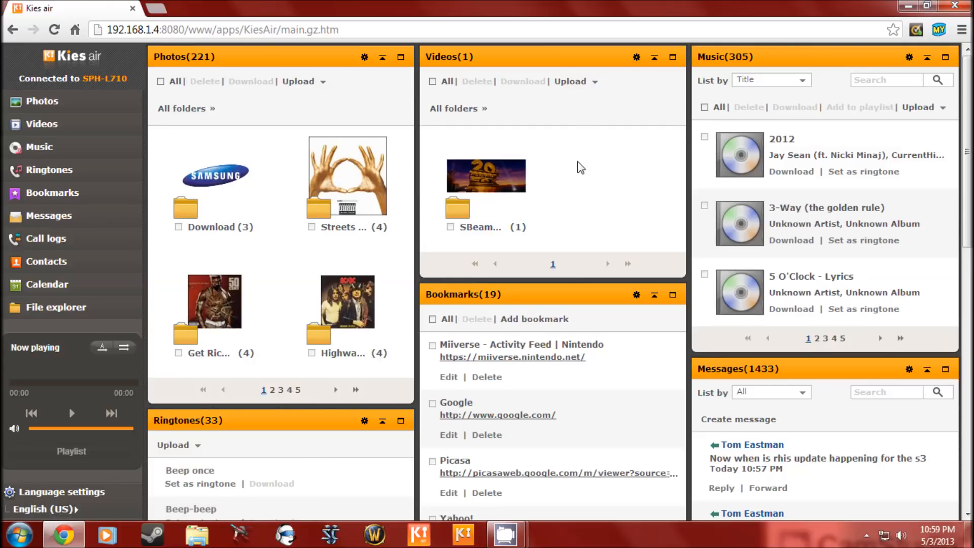
mouse_move(826, 252)
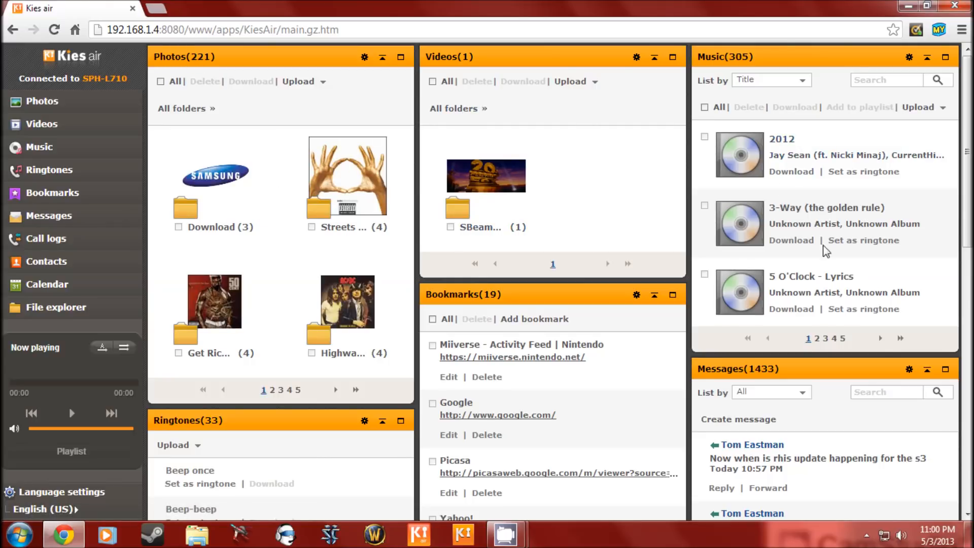
mouse_move(500, 374)
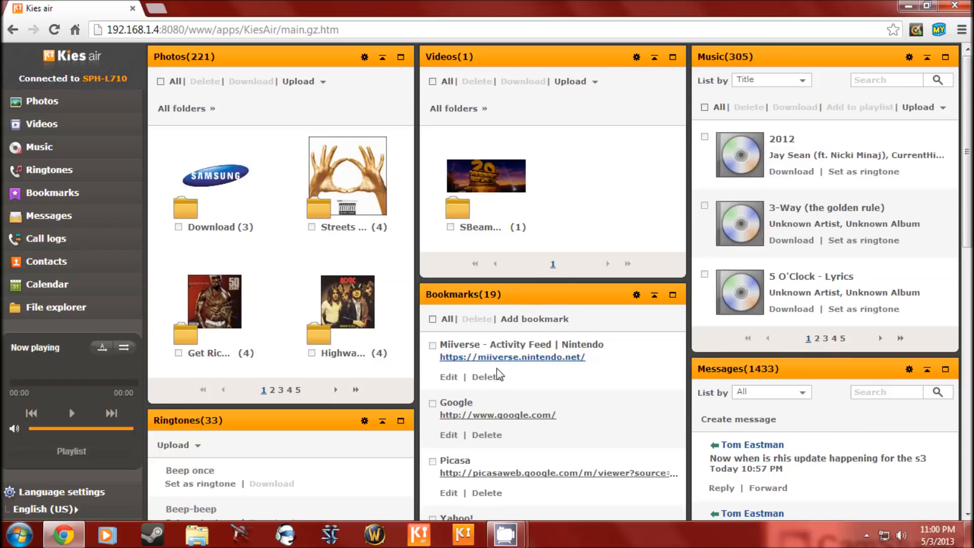
Scroll through the media, bookmarks and messages panels, then show the May 2013 calendar.
scroll("down", 3)
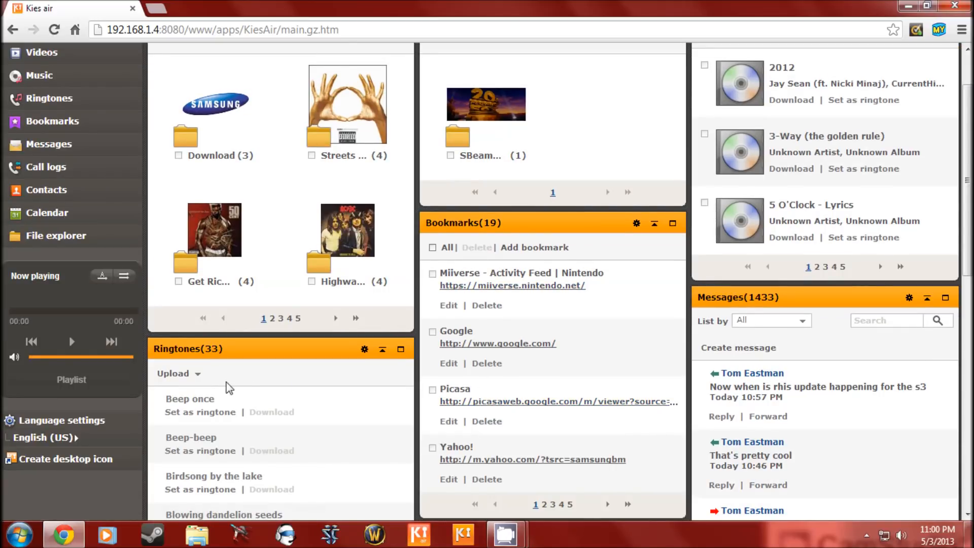
scroll("down", 3)
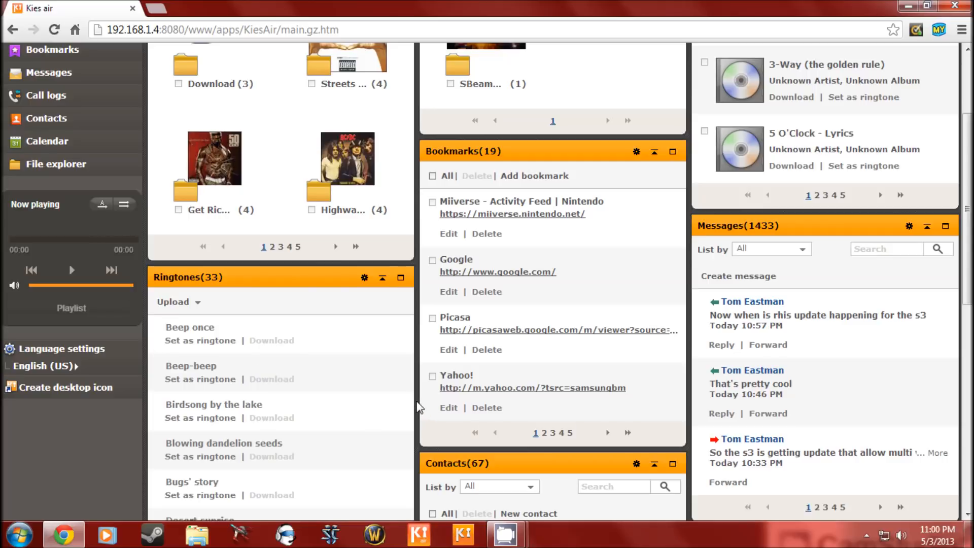
scroll("down", 3)
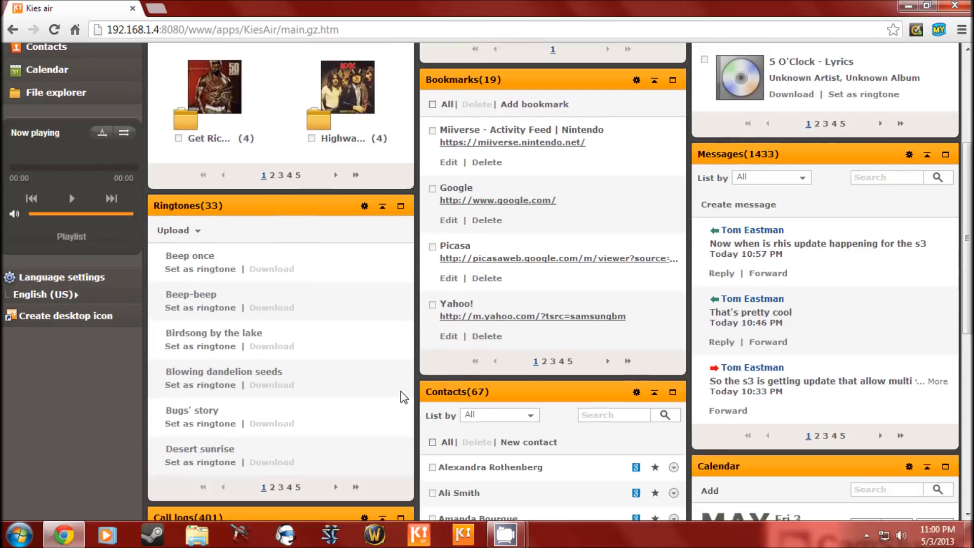
scroll("down", 3)
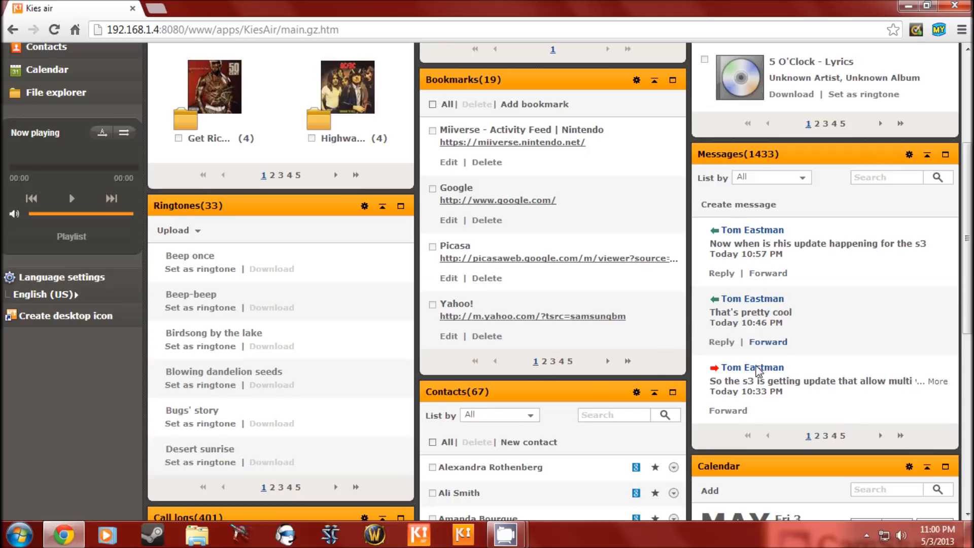
scroll("down", 3)
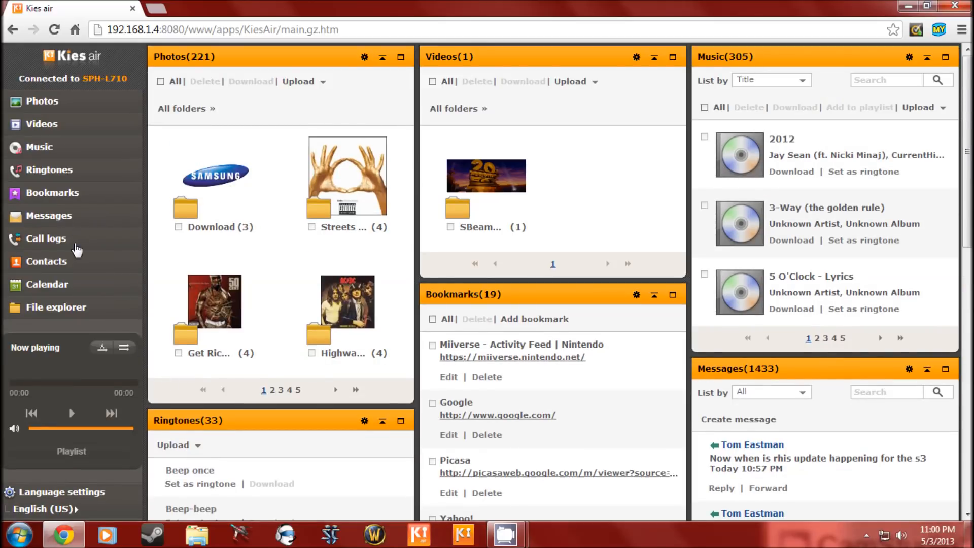
mouse_move(99, 260)
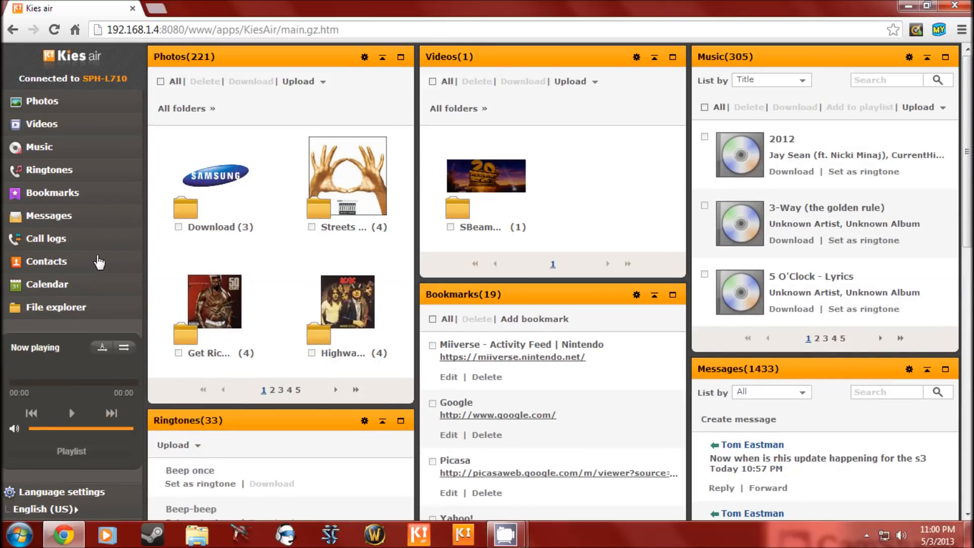
left_click(47, 284)
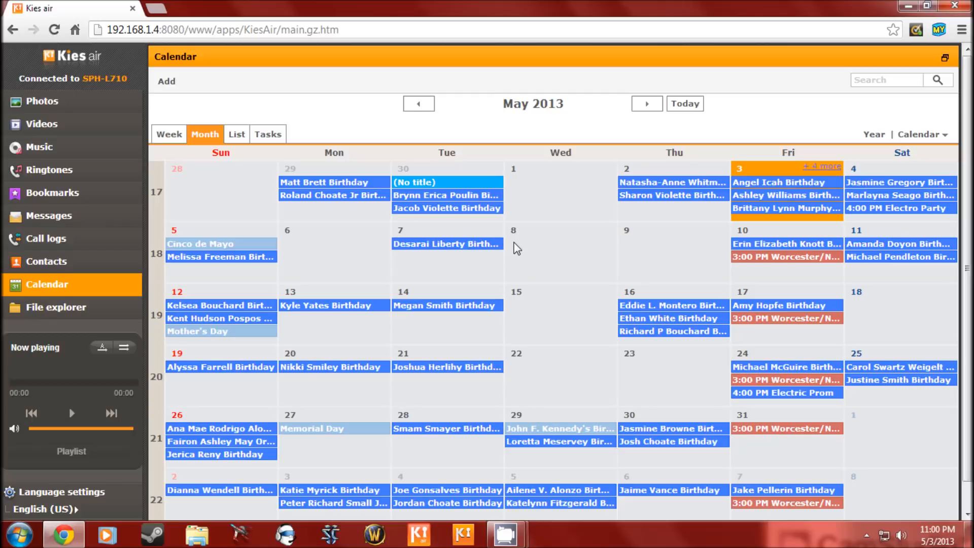
mouse_move(25, 293)
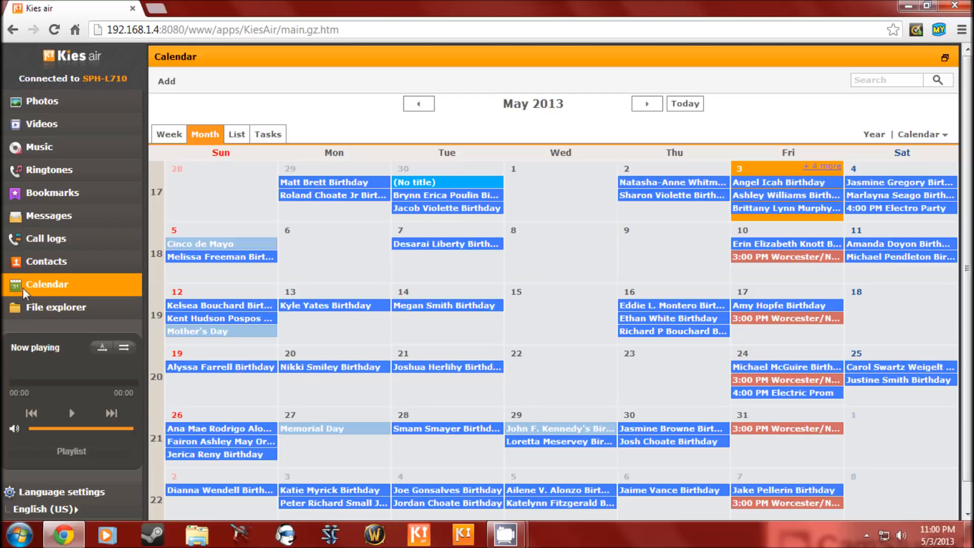
mouse_move(114, 142)
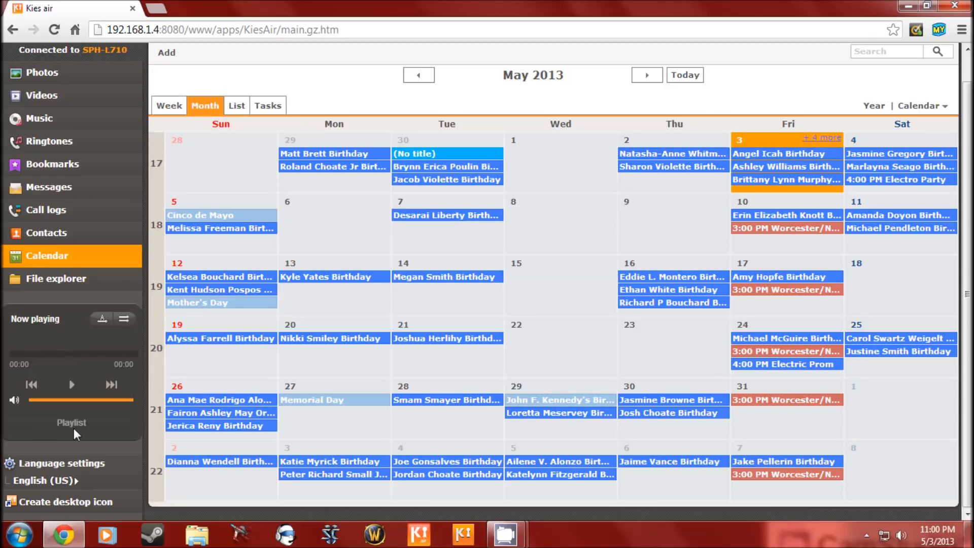
mouse_move(59, 520)
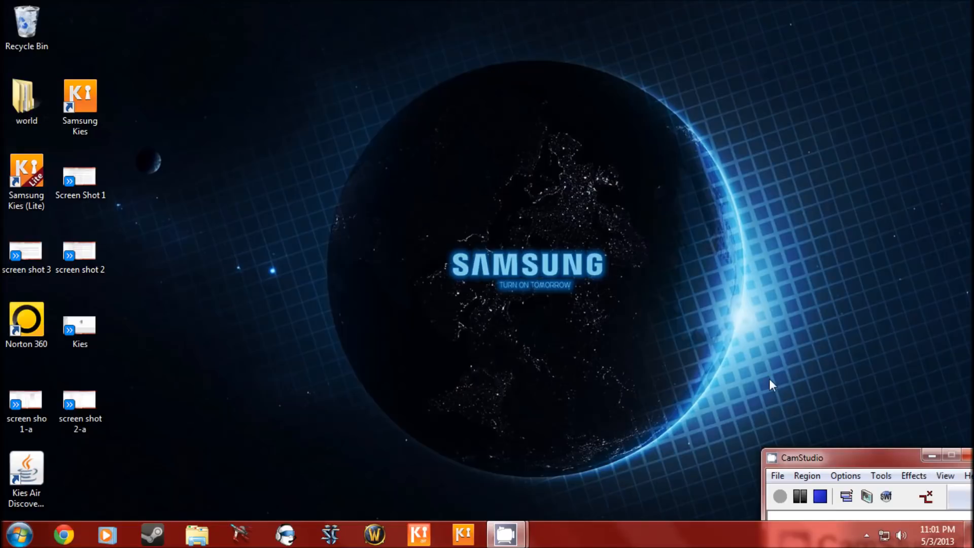
mouse_move(714, 359)
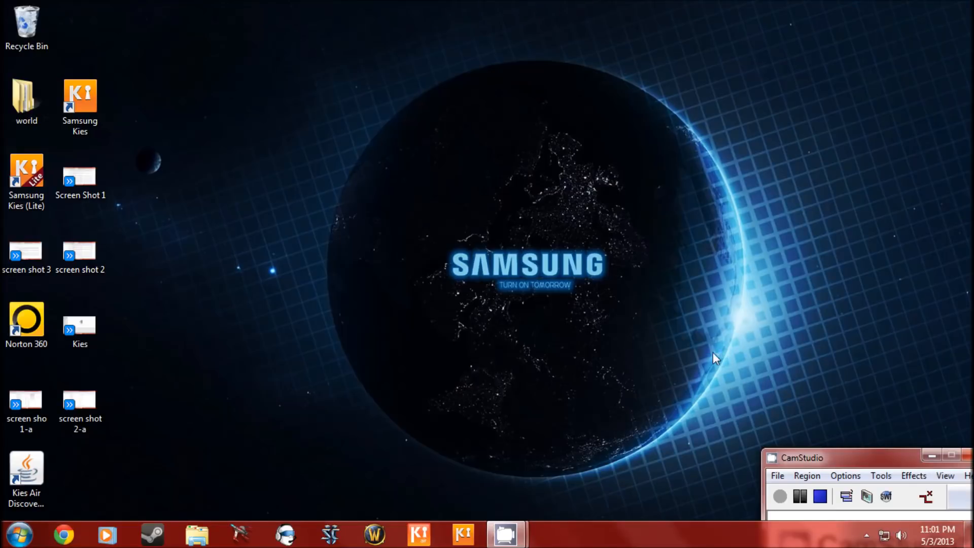
mouse_move(664, 387)
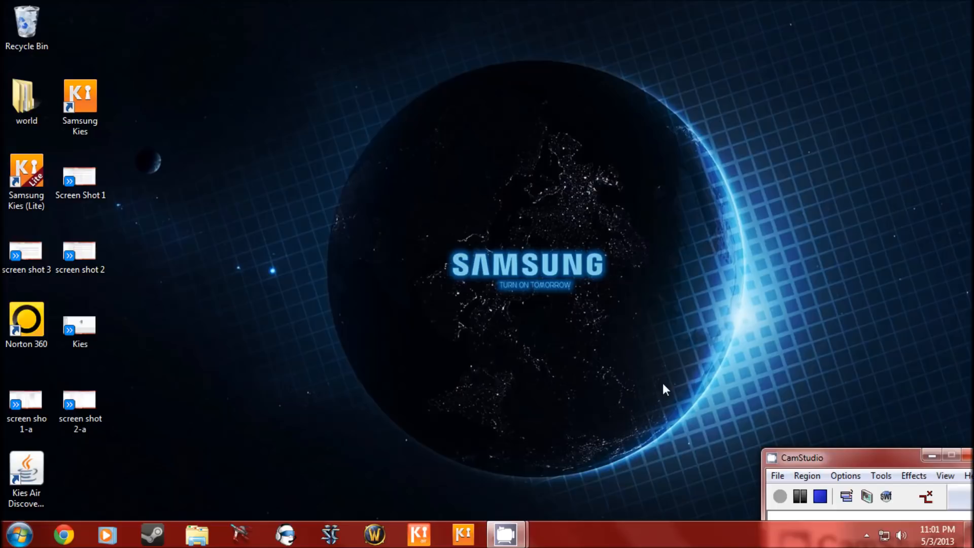
mouse_move(633, 411)
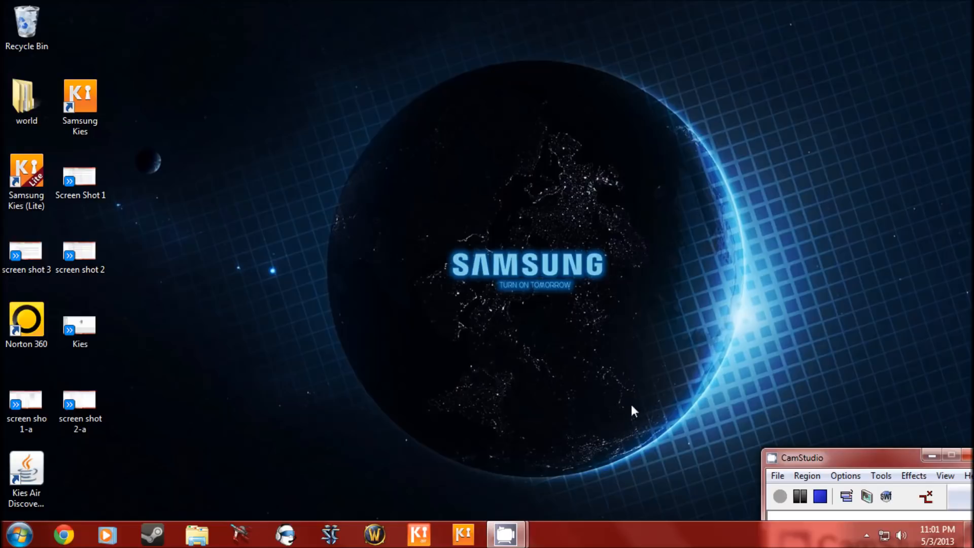
mouse_move(85, 241)
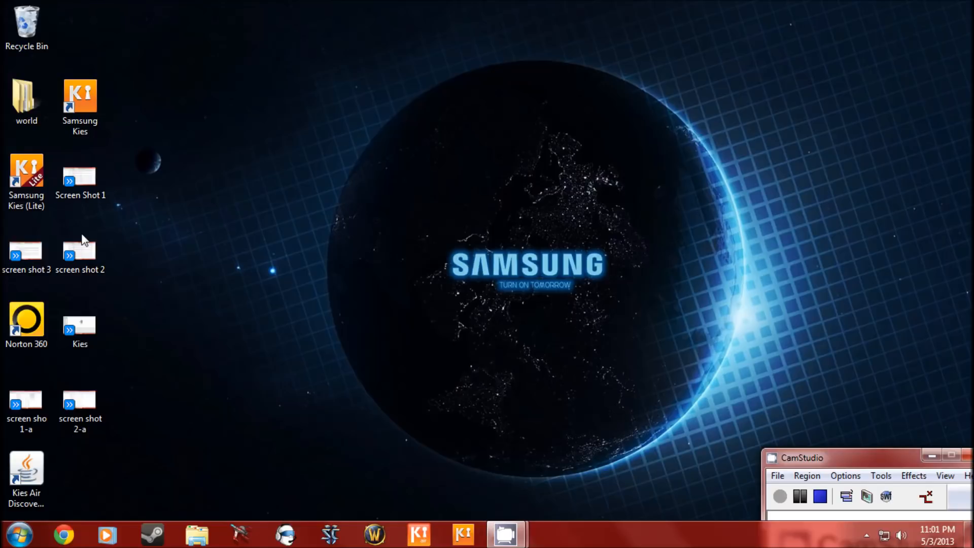
Select and launch the Kies Air Discovery Service desktop shortcut.
left_click(26, 473)
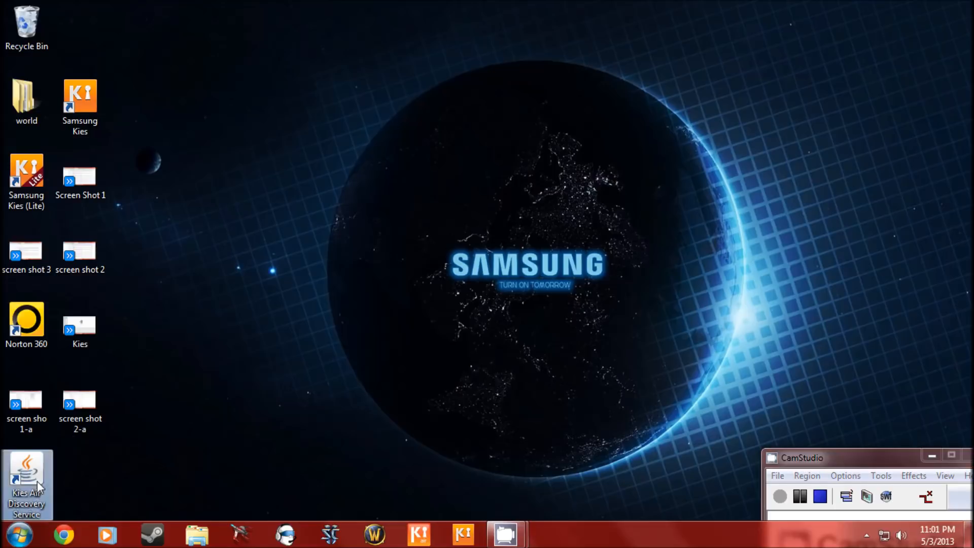
double_click(26, 478)
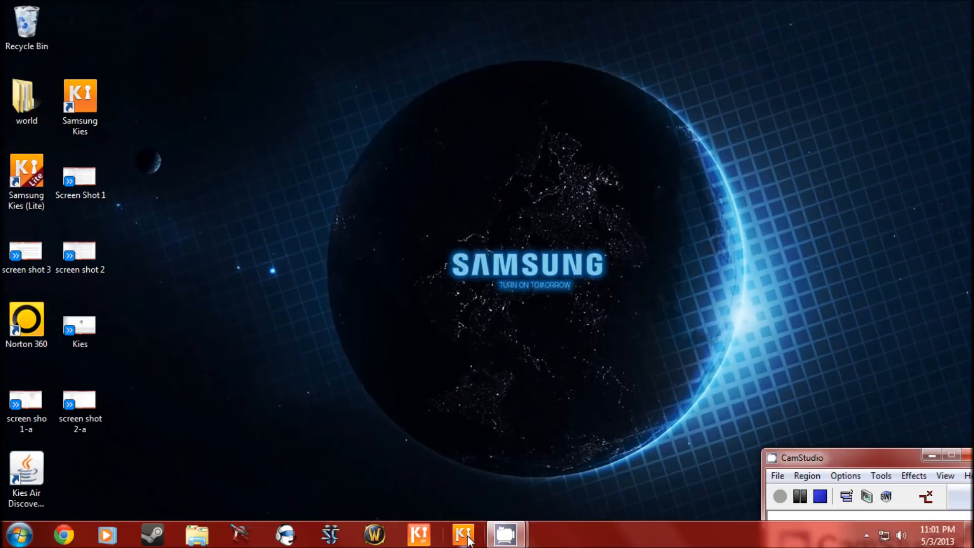
mouse_move(463, 535)
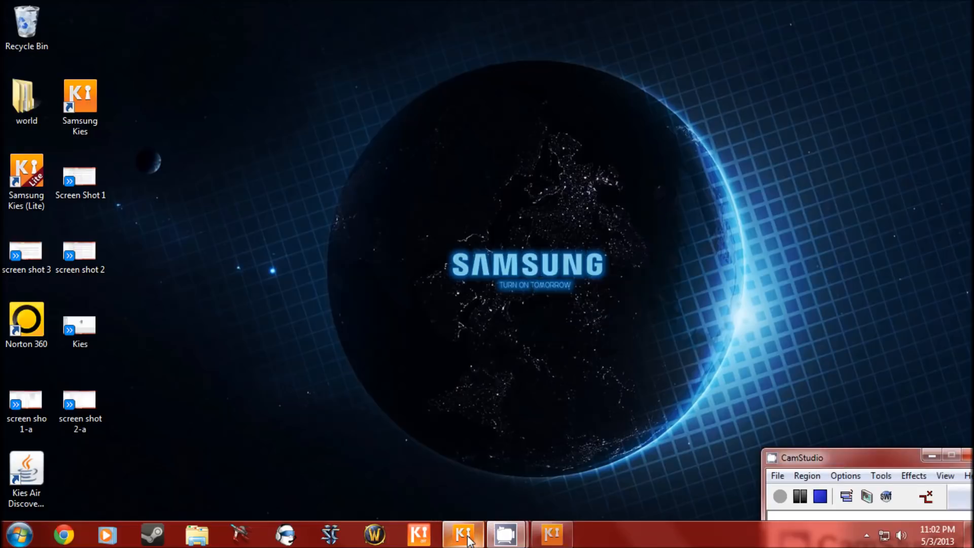
Bring Kies forward, switch the library to Contacts, and browse the View and Tools menus.
left_click(462, 534)
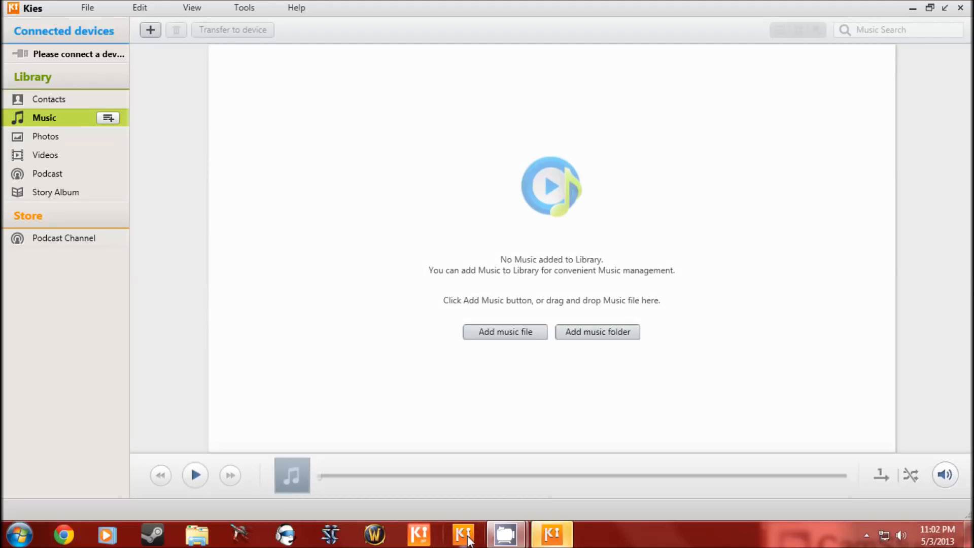
left_click(49, 99)
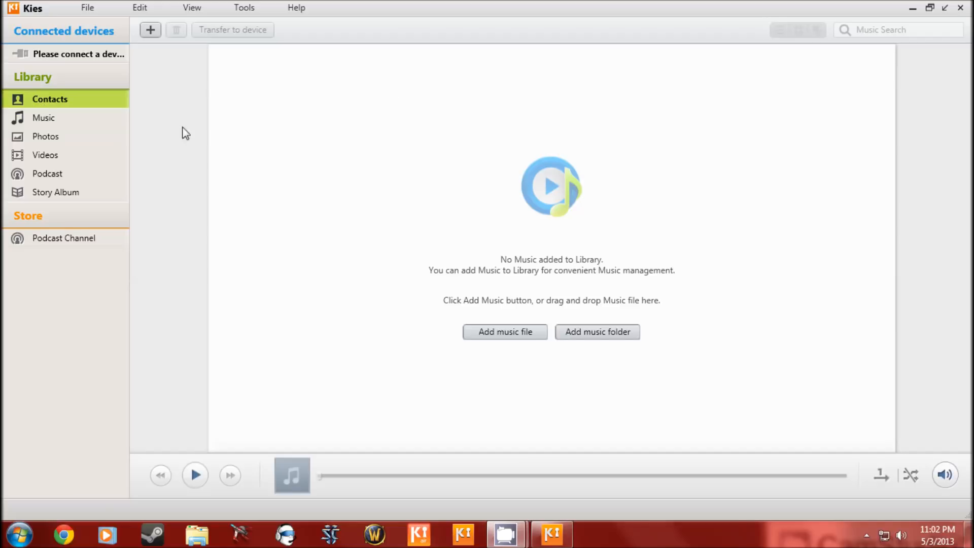
left_click(191, 7)
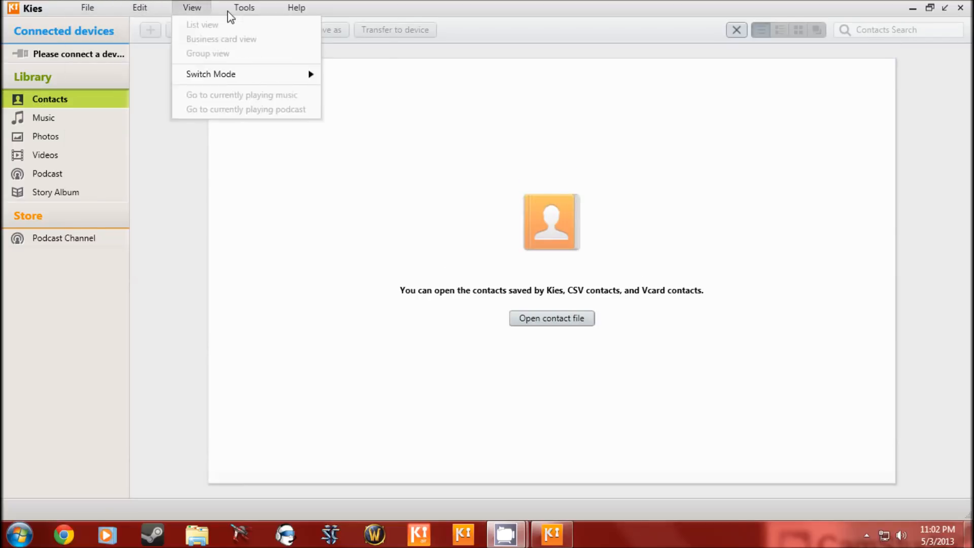
left_click(243, 7)
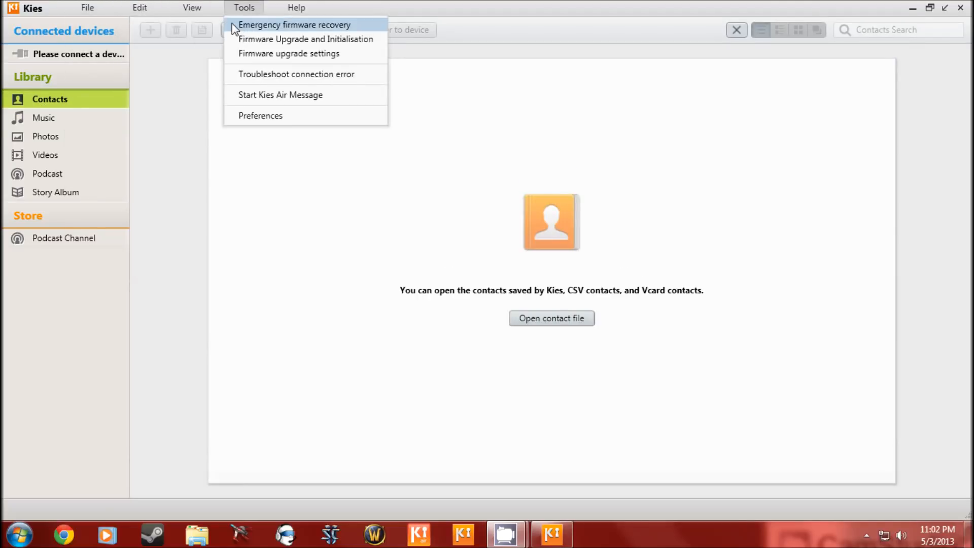
mouse_move(304, 39)
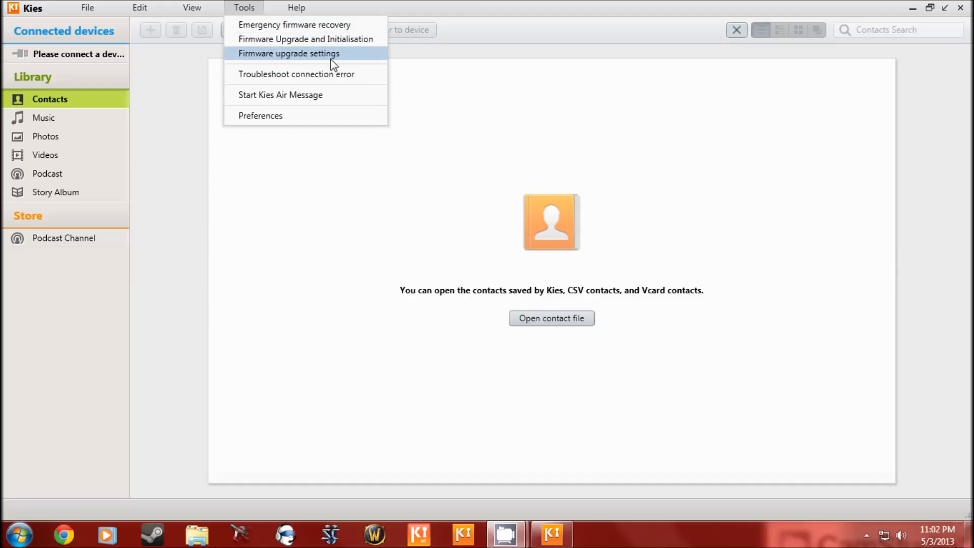
mouse_move(174, 217)
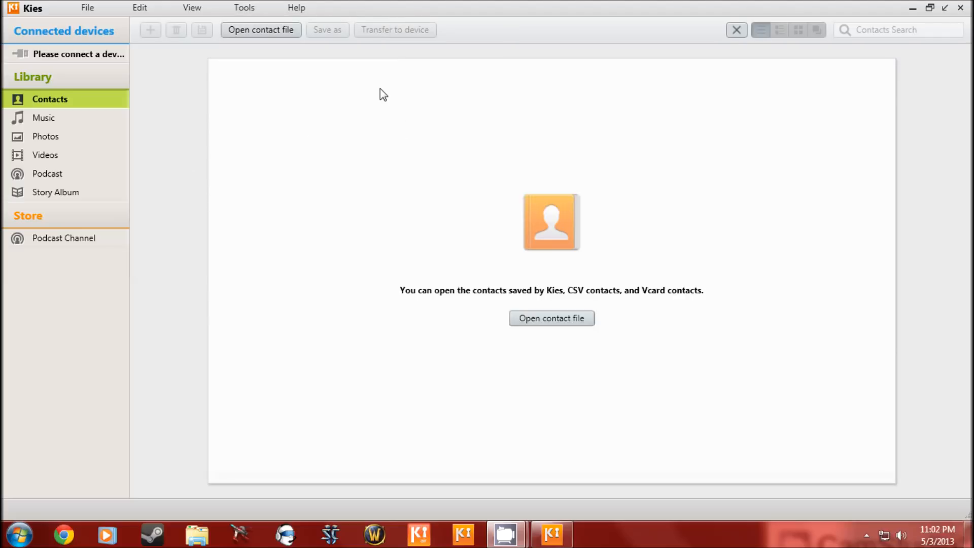
mouse_move(310, 151)
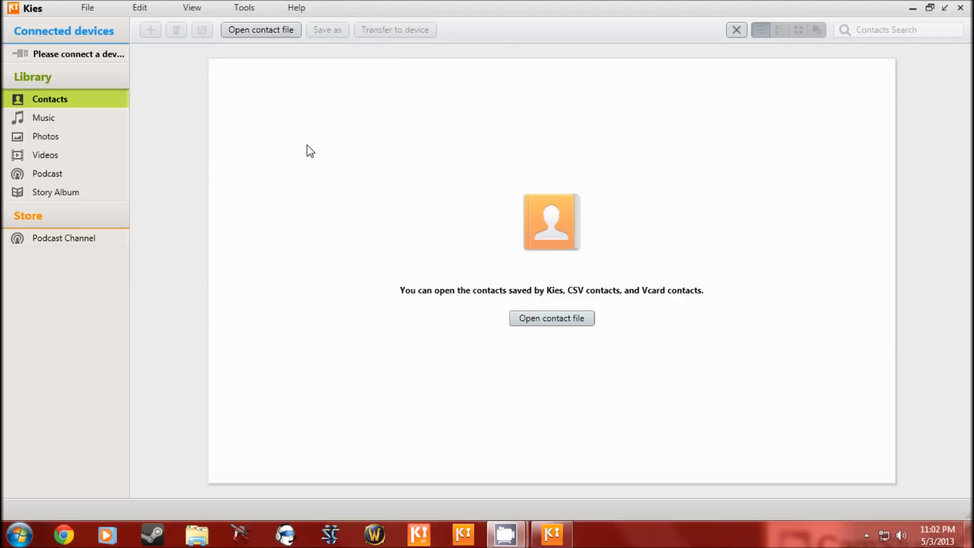
mouse_move(317, 155)
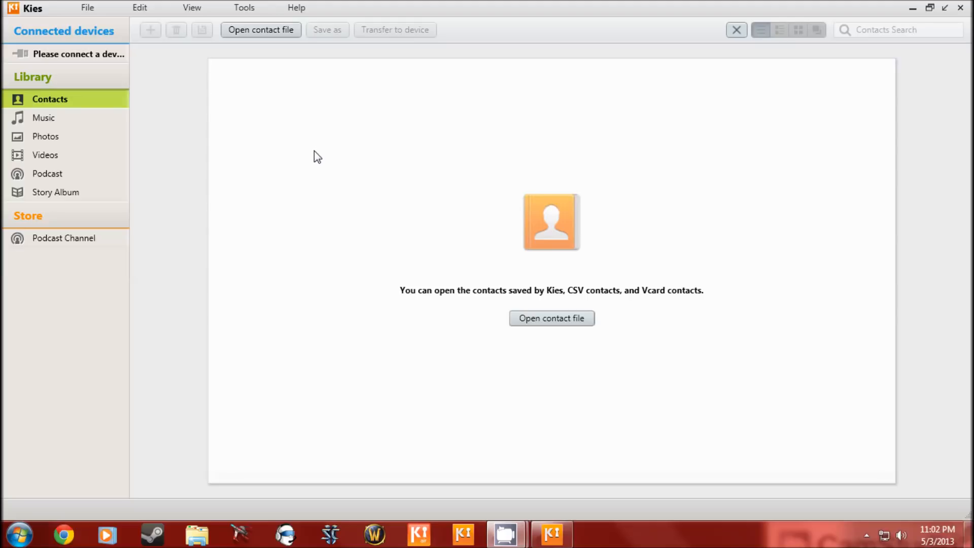
mouse_move(312, 168)
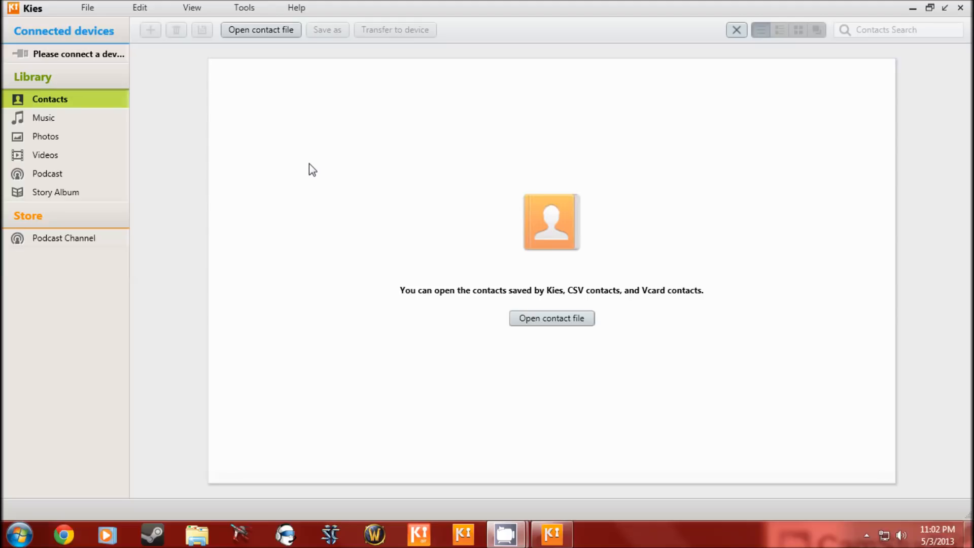
mouse_move(312, 177)
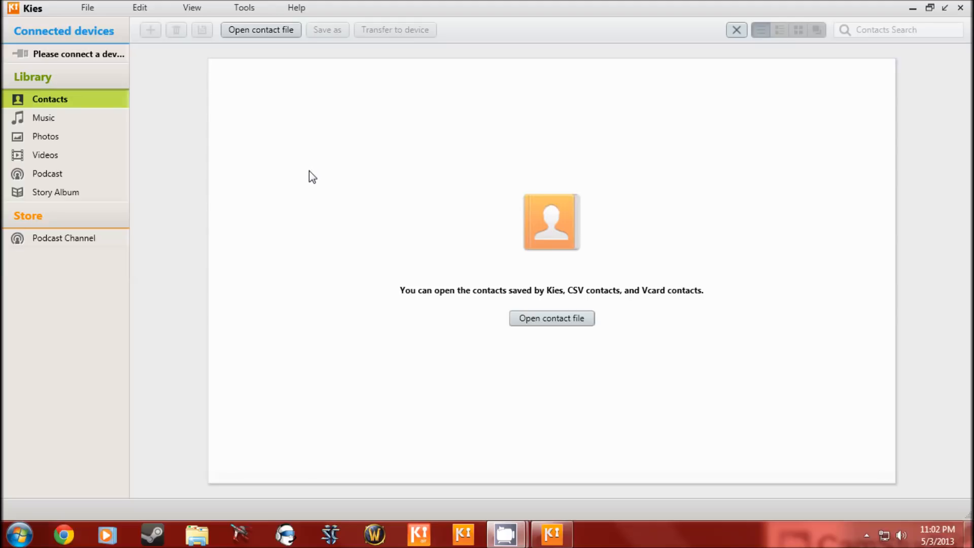
mouse_move(304, 166)
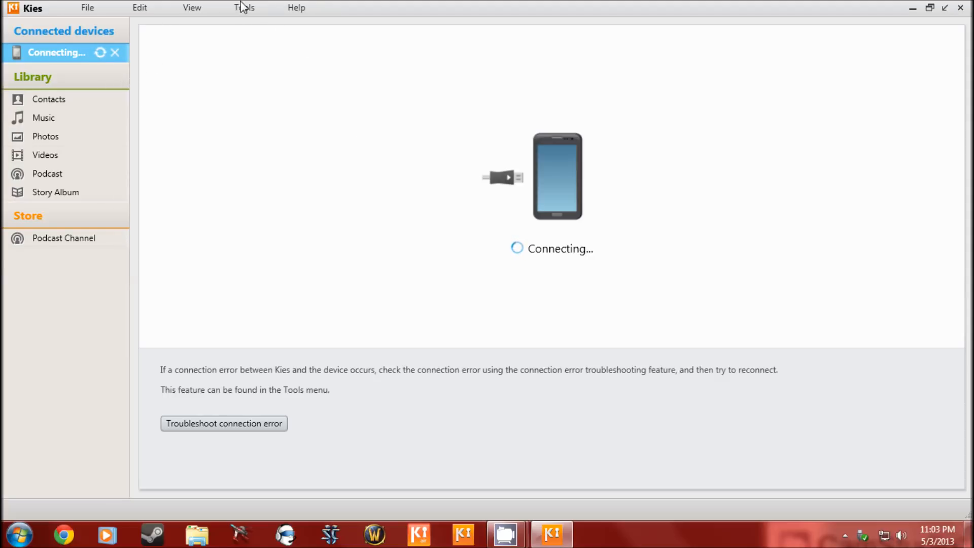
Open the Tools menu while Kies attempts to connect to the phone.
left_click(244, 7)
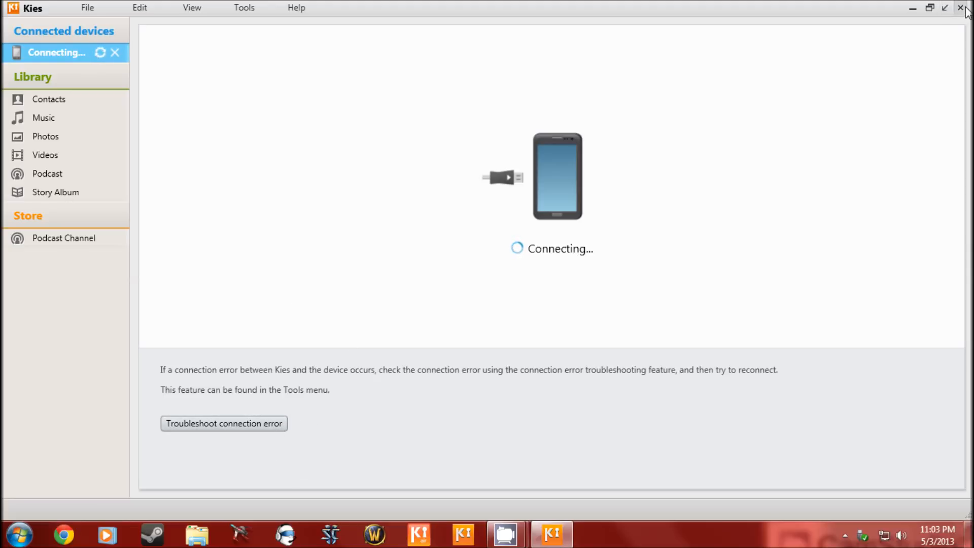
Close the Kies application and stop the CamStudio screen recording.
left_click(961, 7)
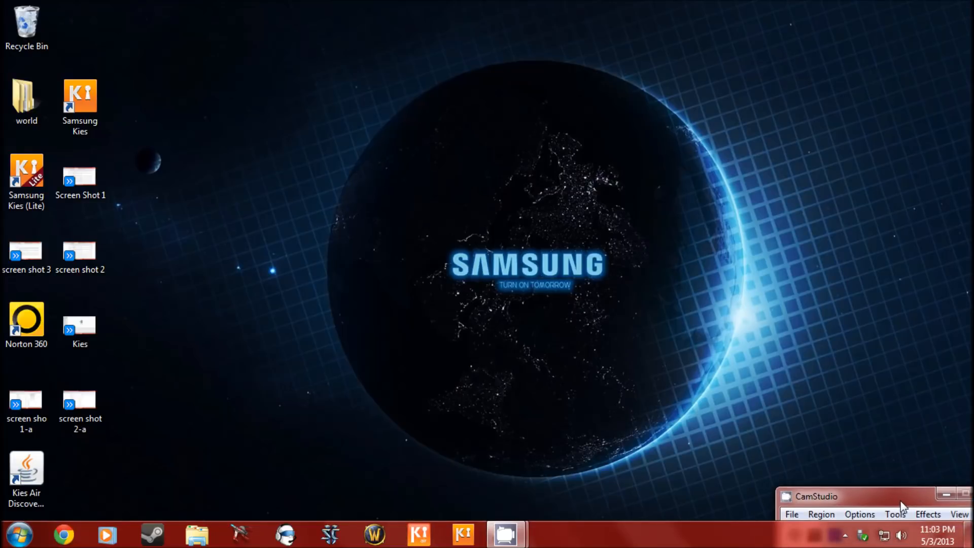
mouse_move(481, 307)
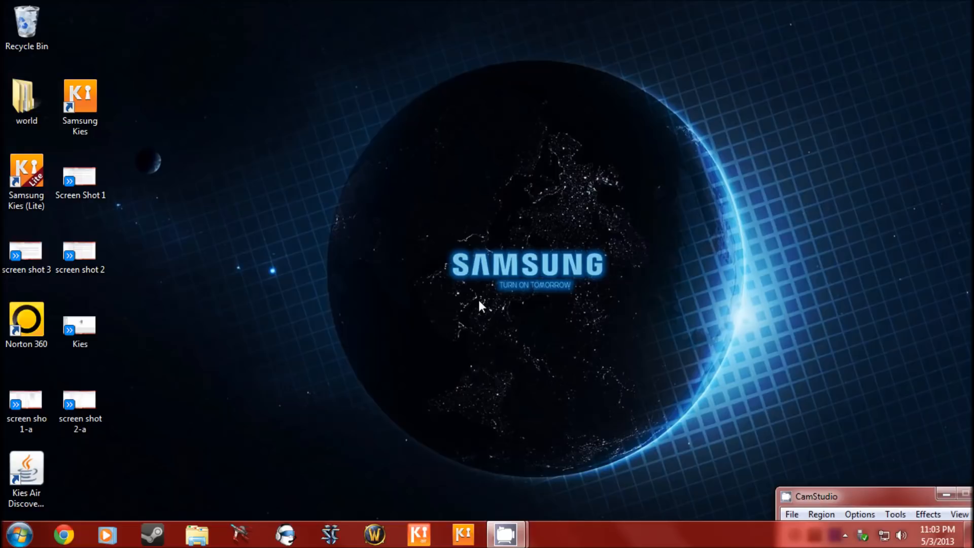
mouse_move(556, 248)
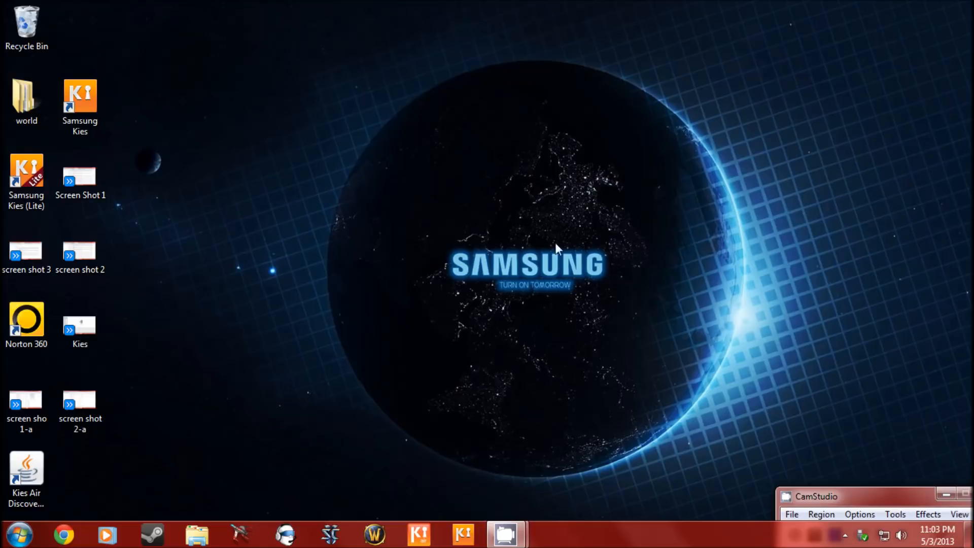
mouse_move(184, 238)
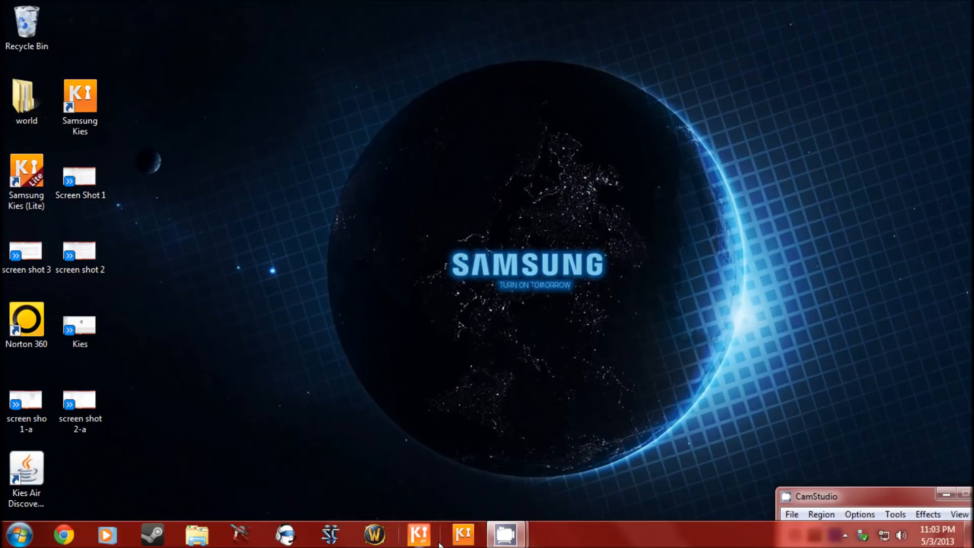
mouse_move(506, 533)
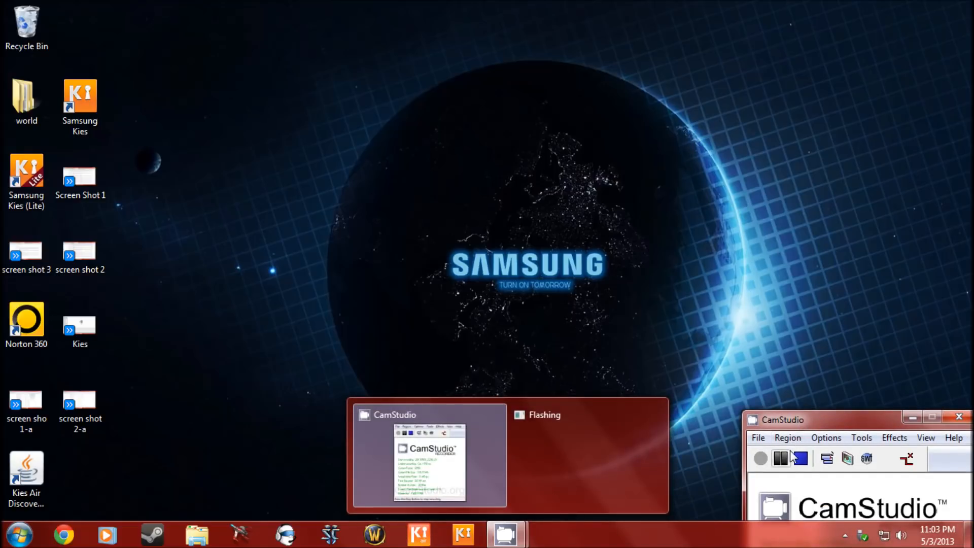
left_click(800, 458)
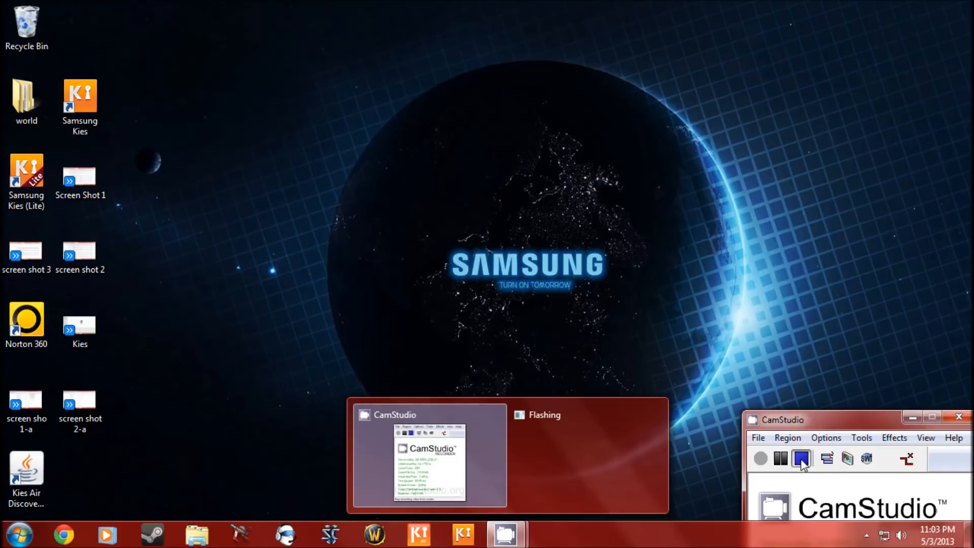